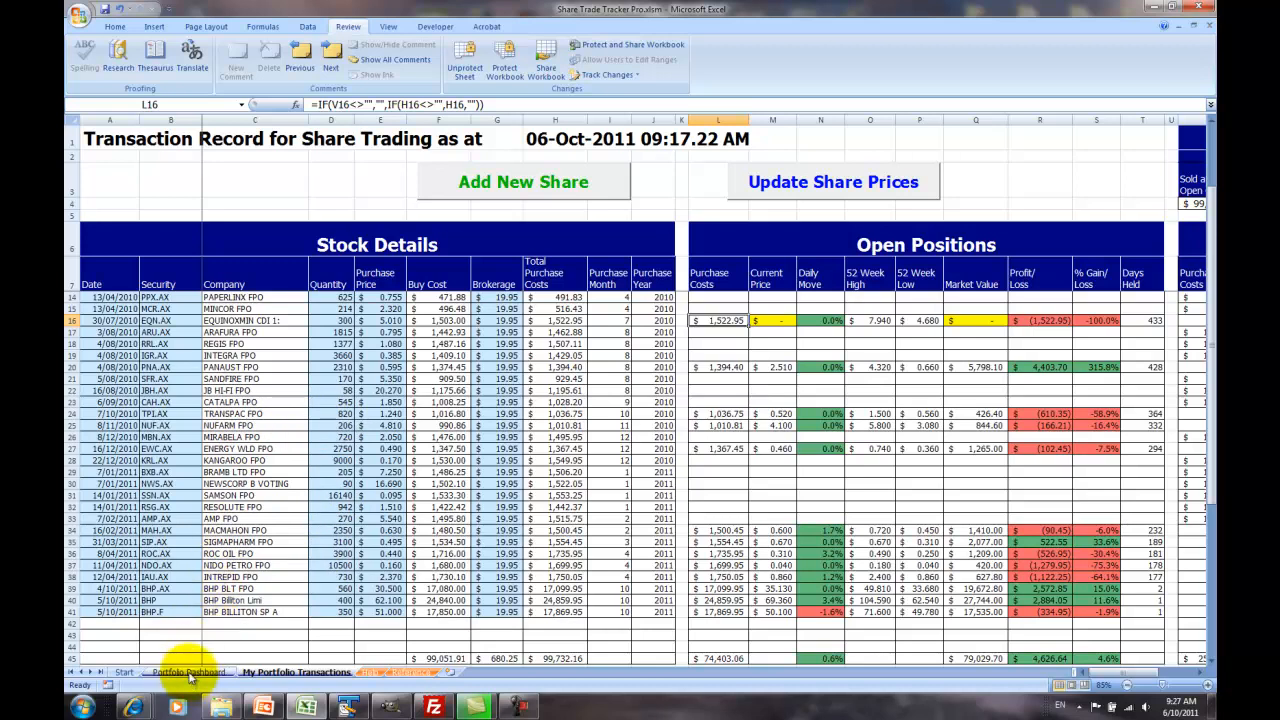
Show the Portfolio Dashboard and the pivot fields behind the purchased-month and sold-month charts
left_click(188, 672)
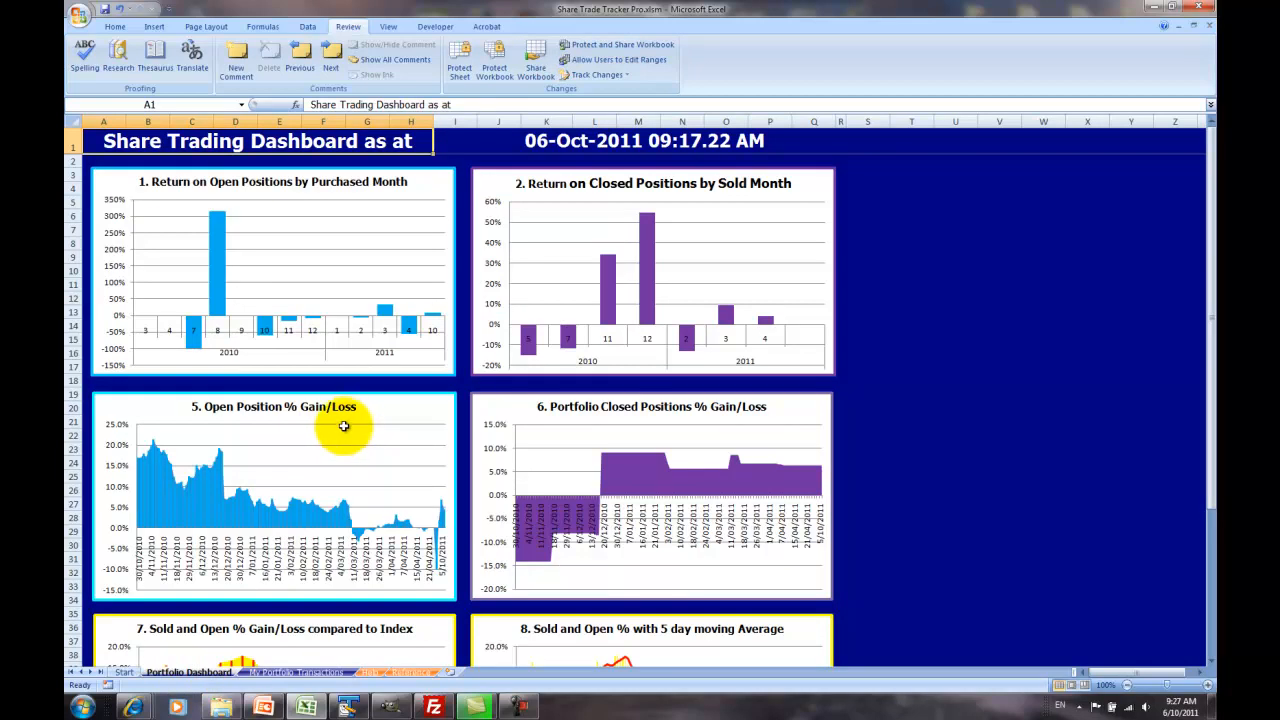
mouse_move(344, 384)
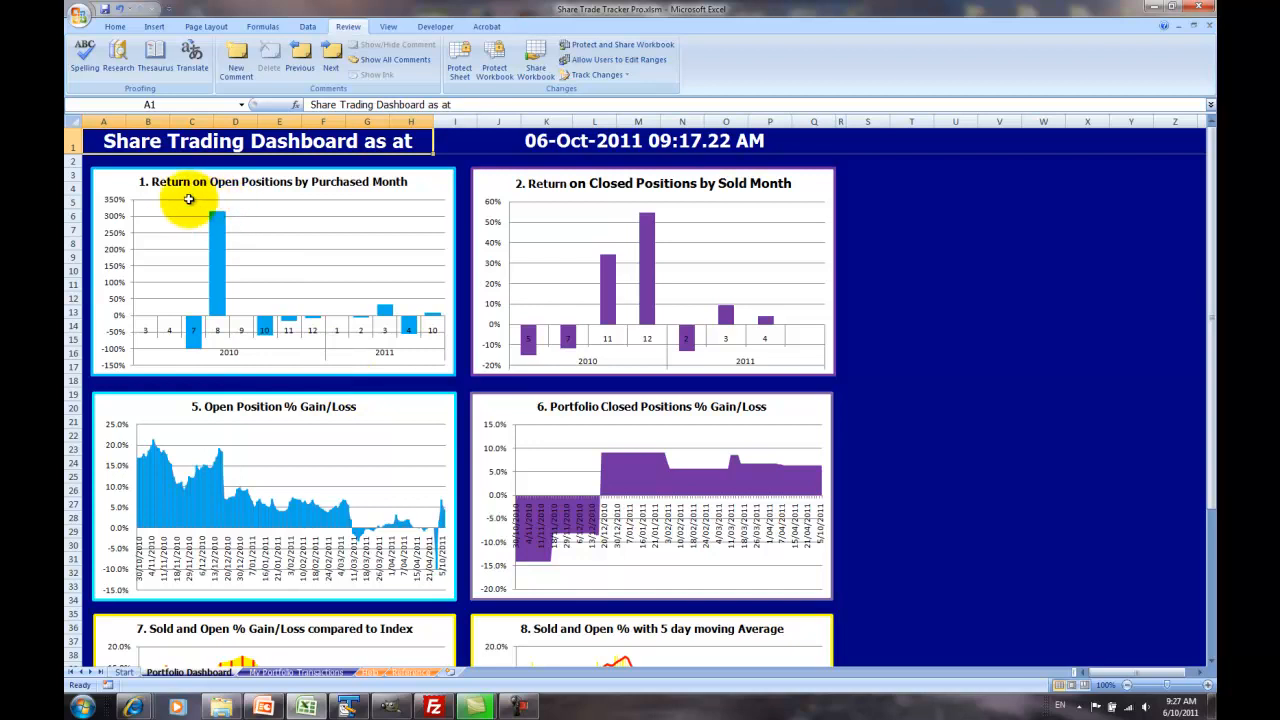
mouse_move(280, 230)
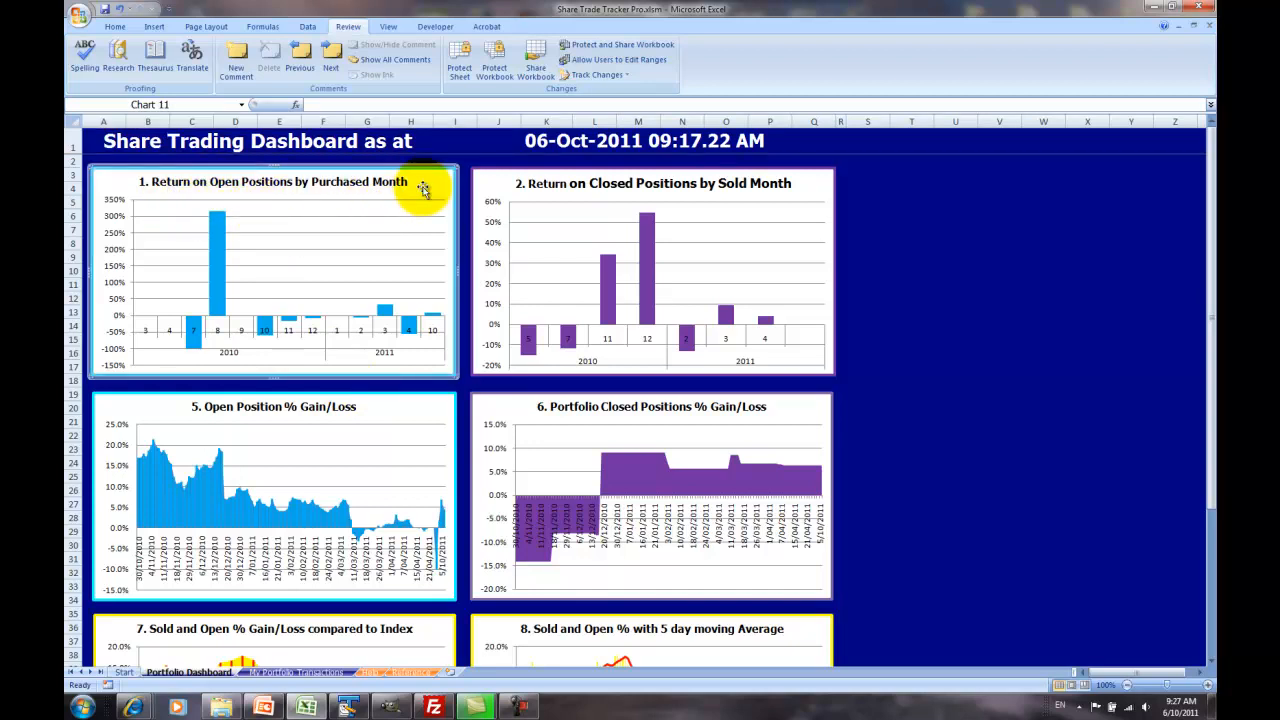
left_click(424, 190)
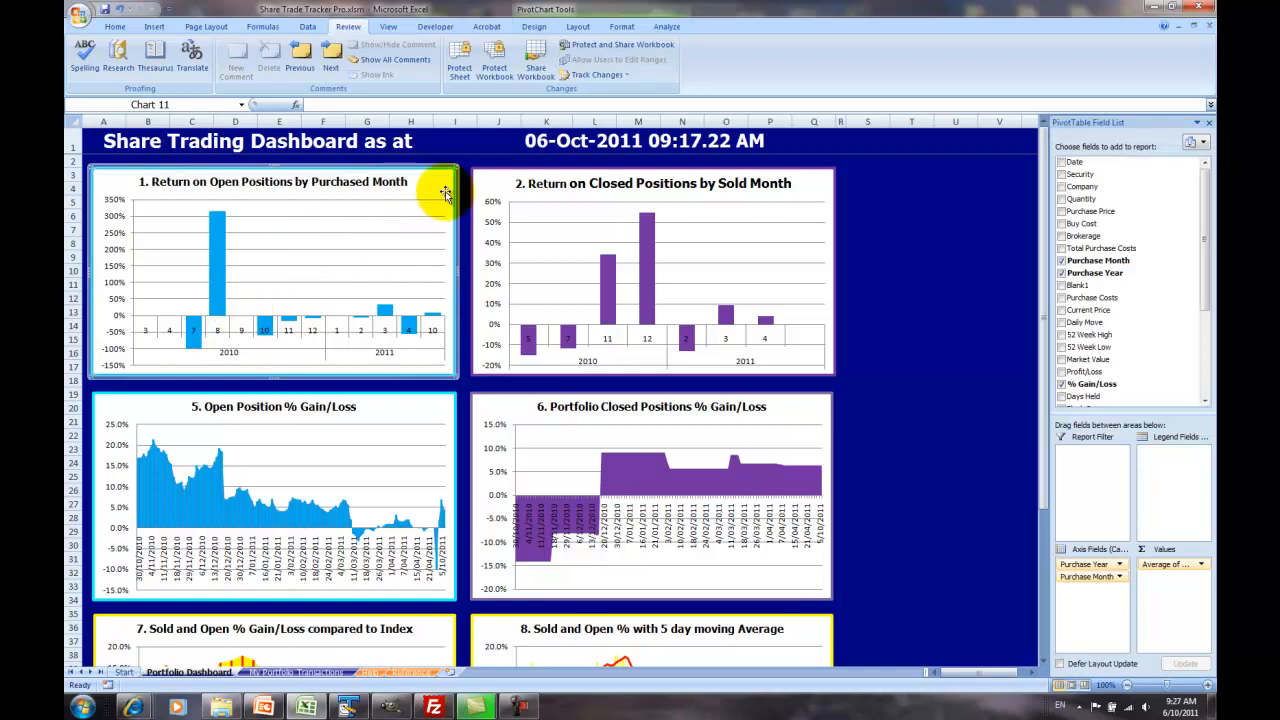
mouse_move(444, 192)
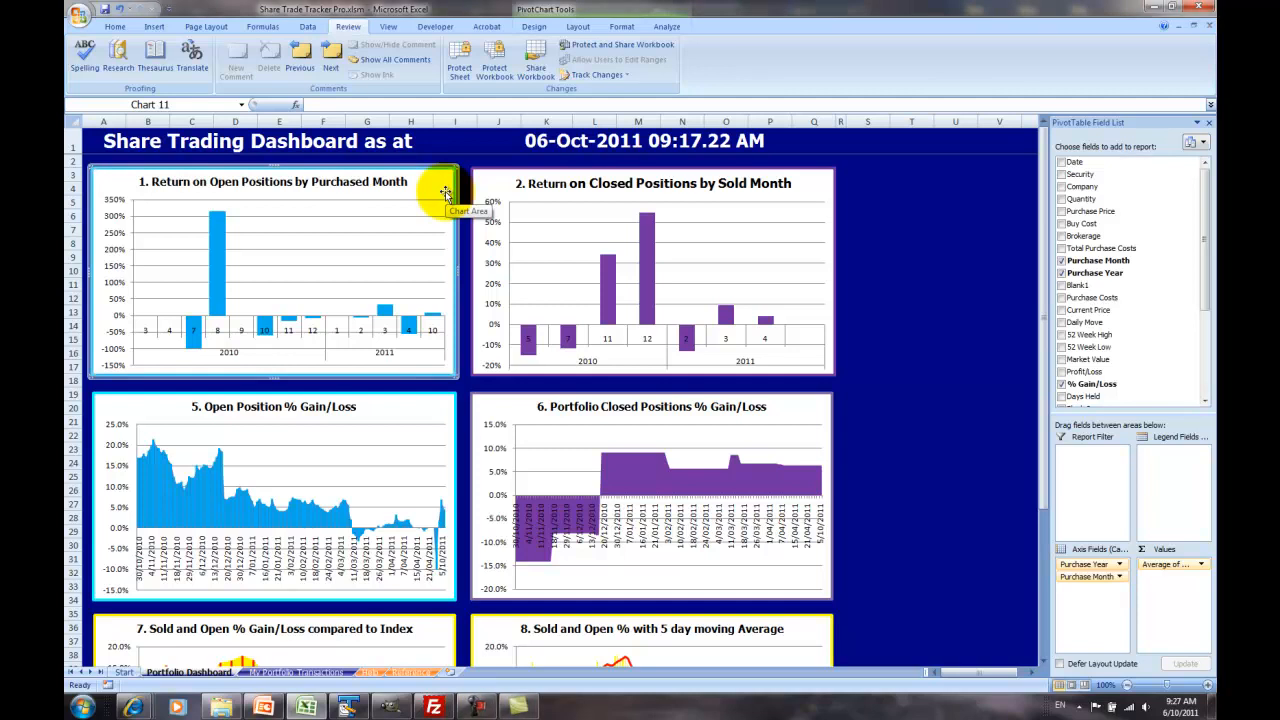
left_click(492, 190)
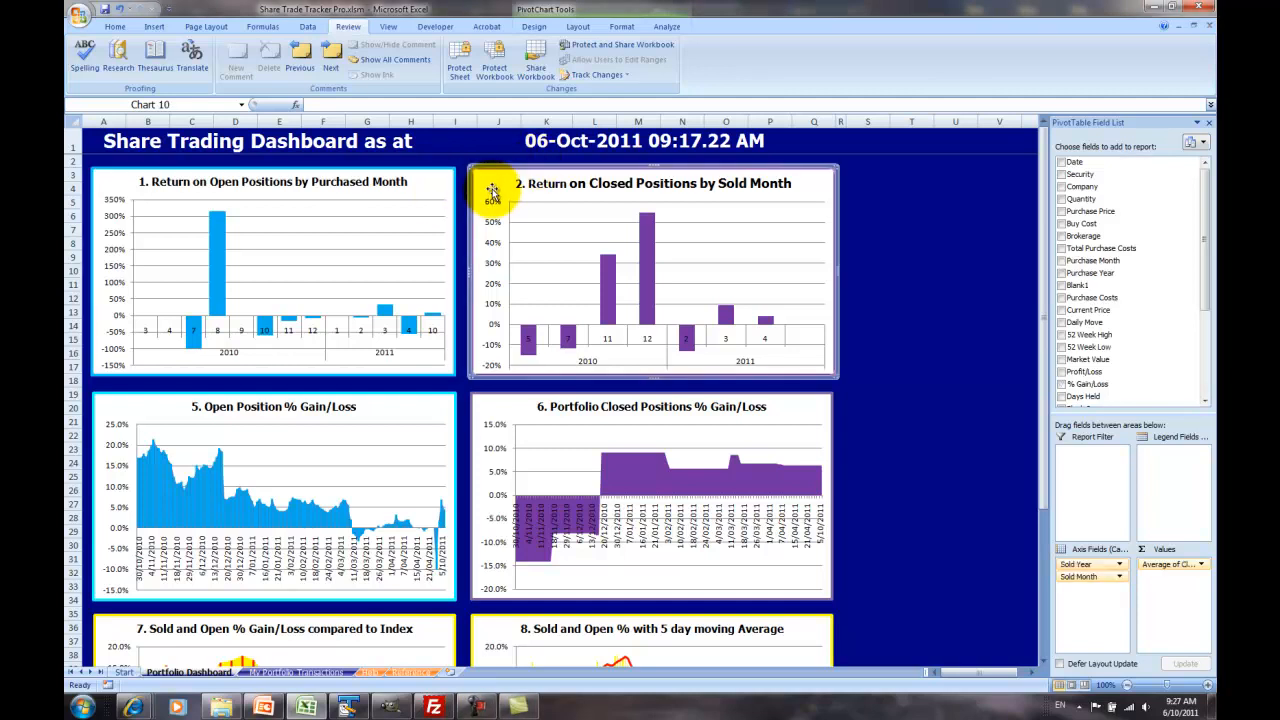
mouse_move(492, 190)
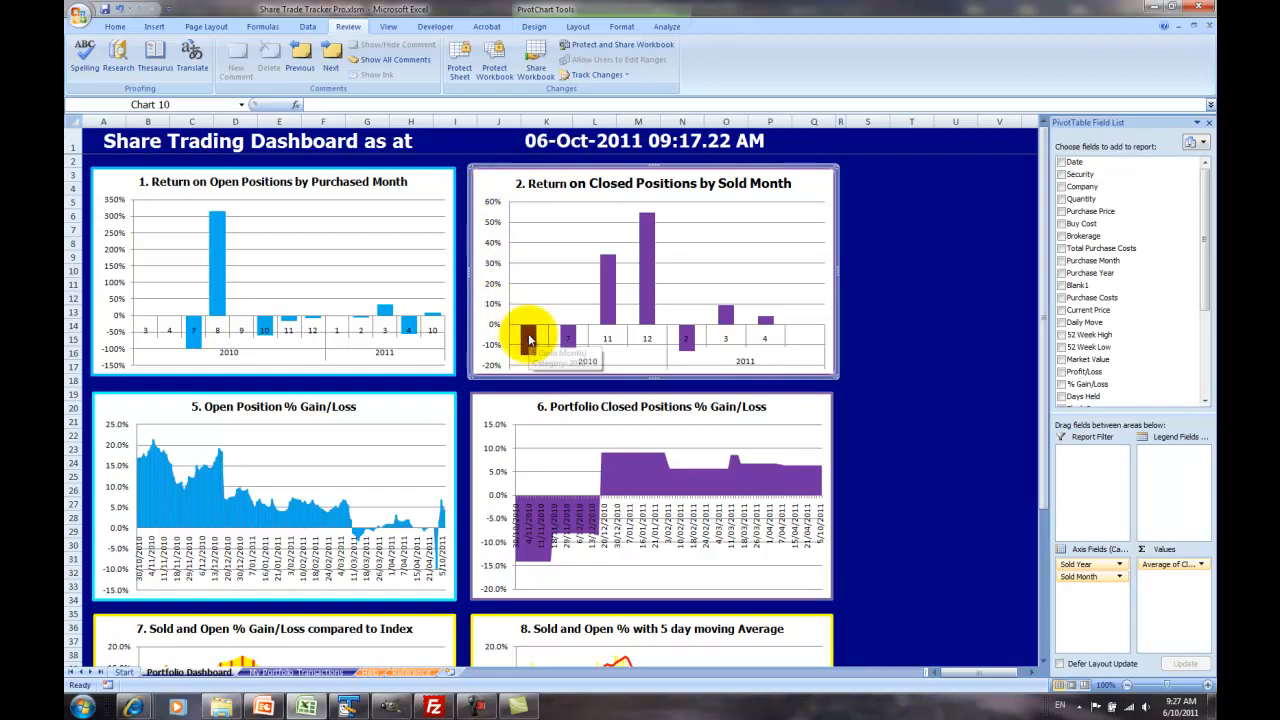
mouse_move(530, 338)
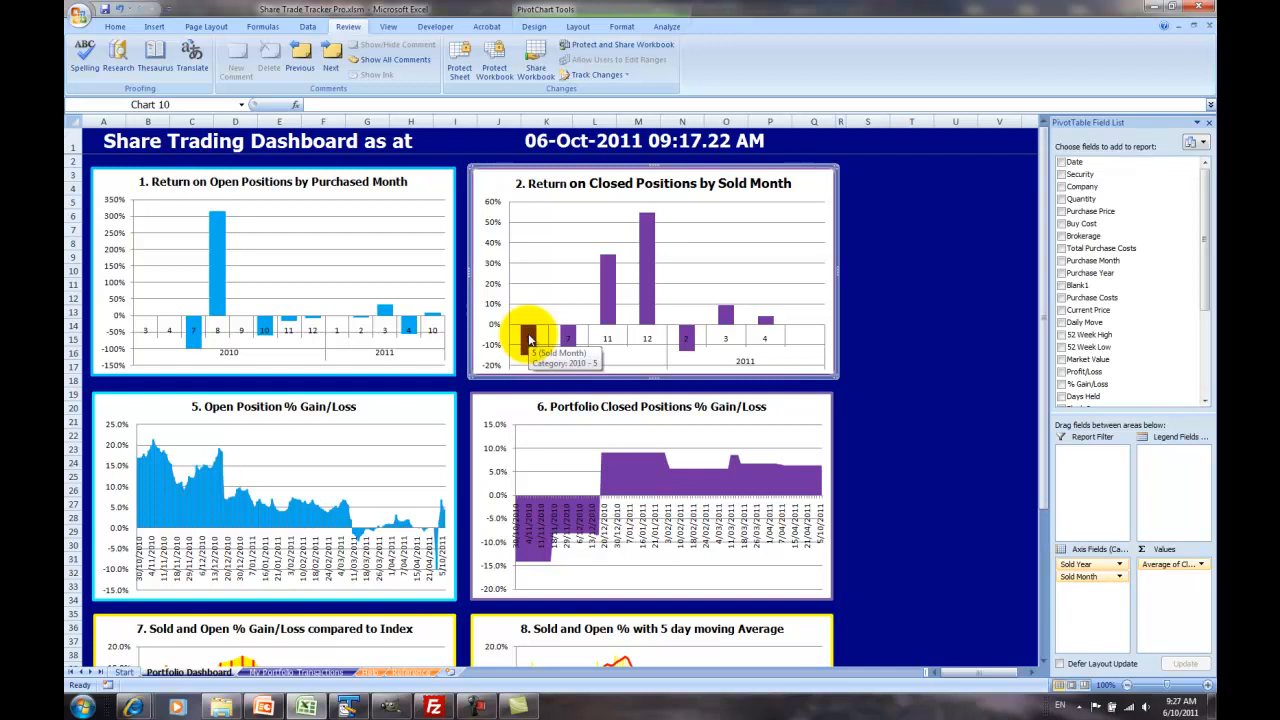
Scroll down the dashboard to the lower charts, including the closed-positions % gain/loss chart
scroll("down", 3)
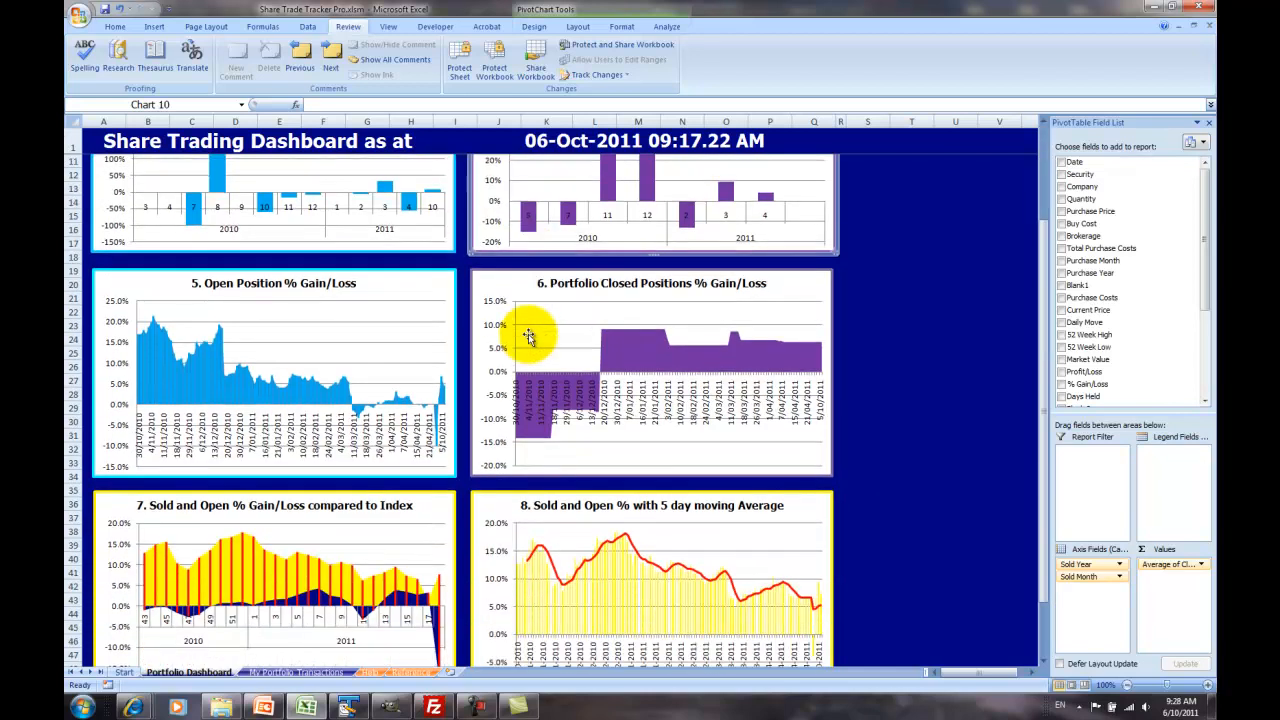
mouse_move(418, 300)
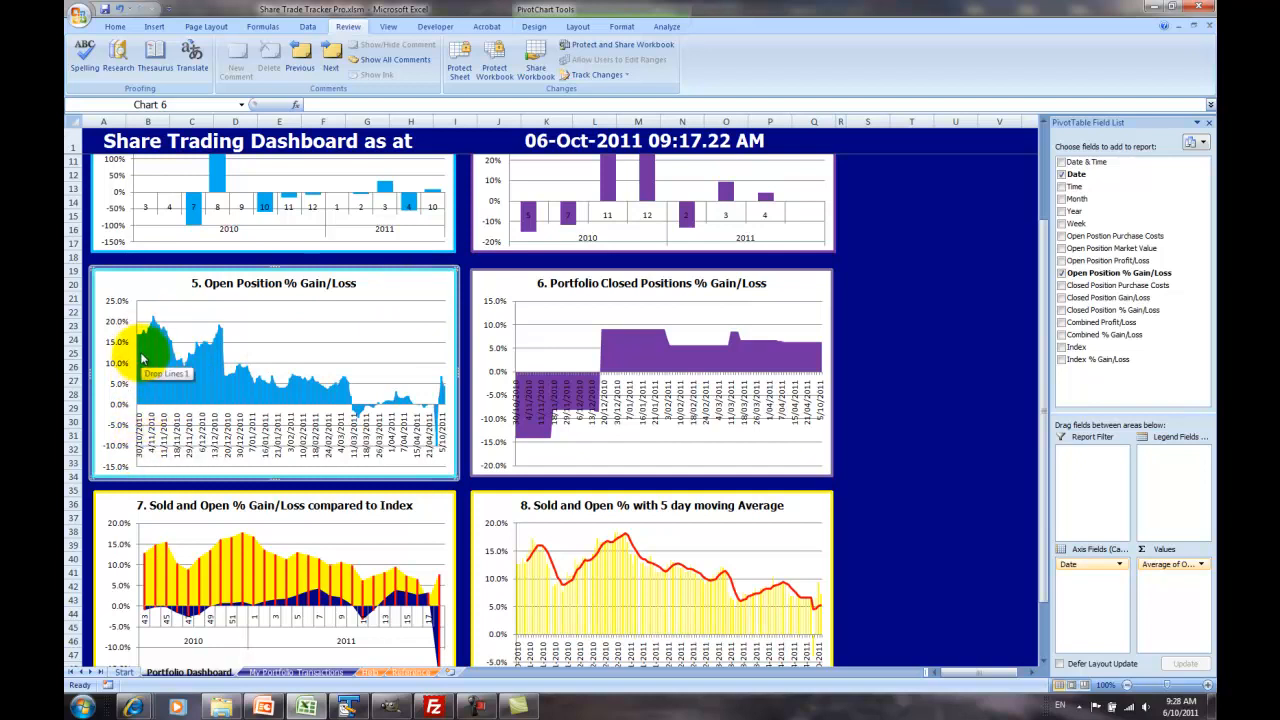
mouse_move(144, 336)
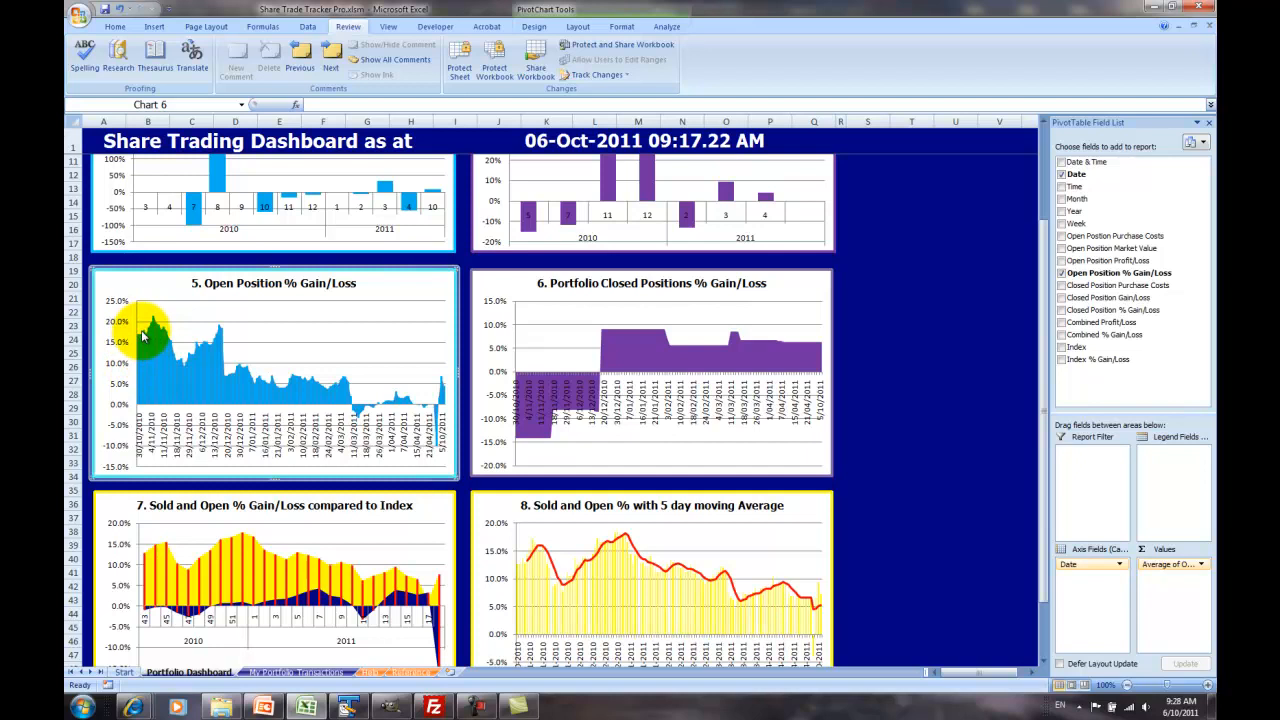
mouse_move(218, 336)
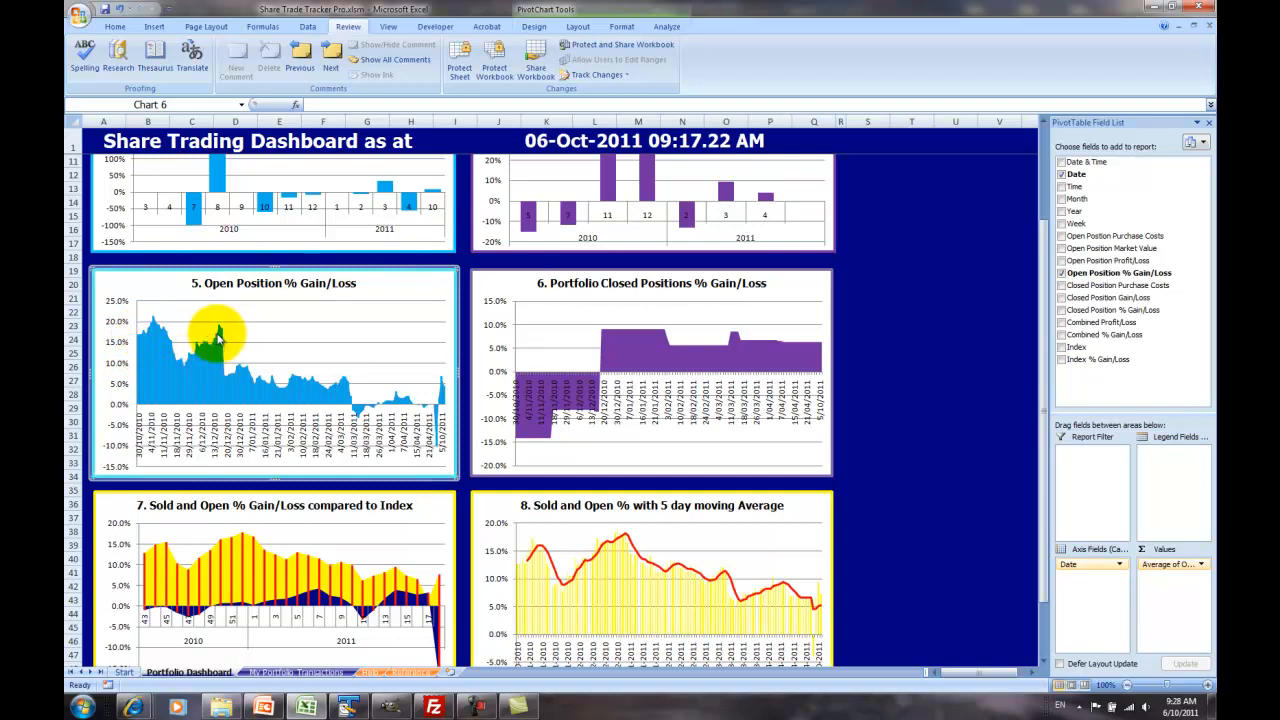
mouse_move(336, 382)
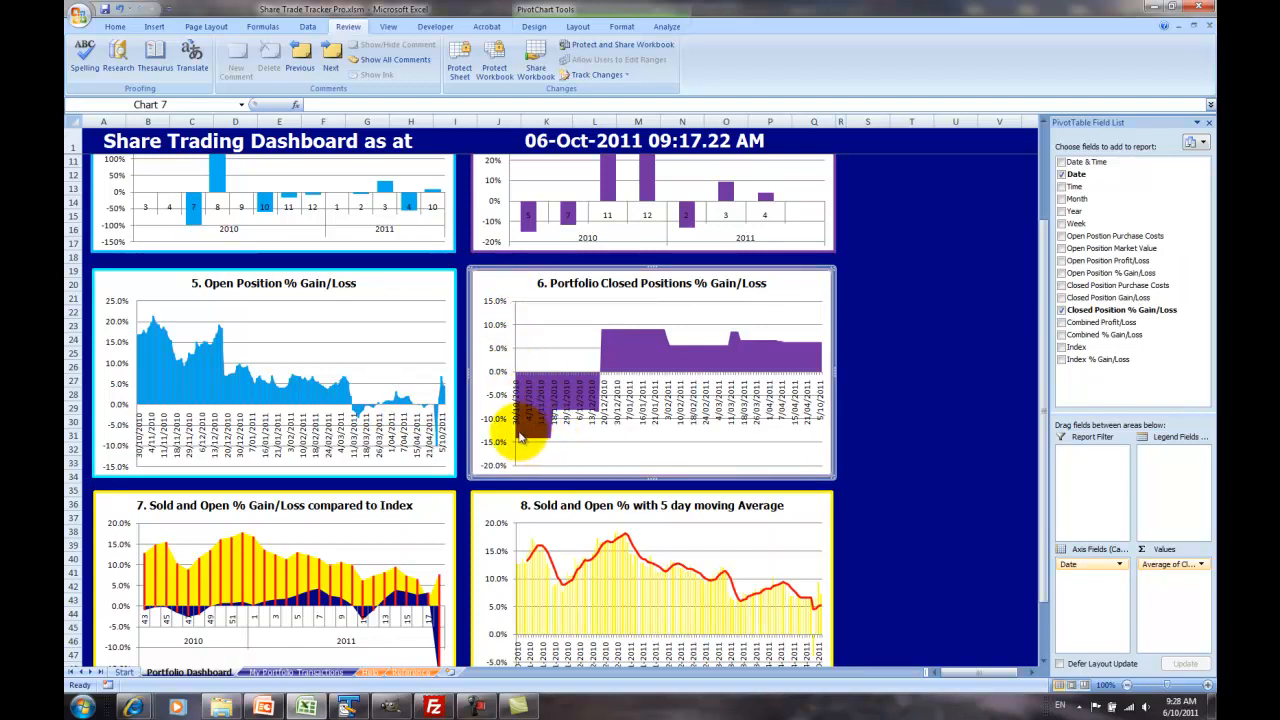
mouse_move(560, 430)
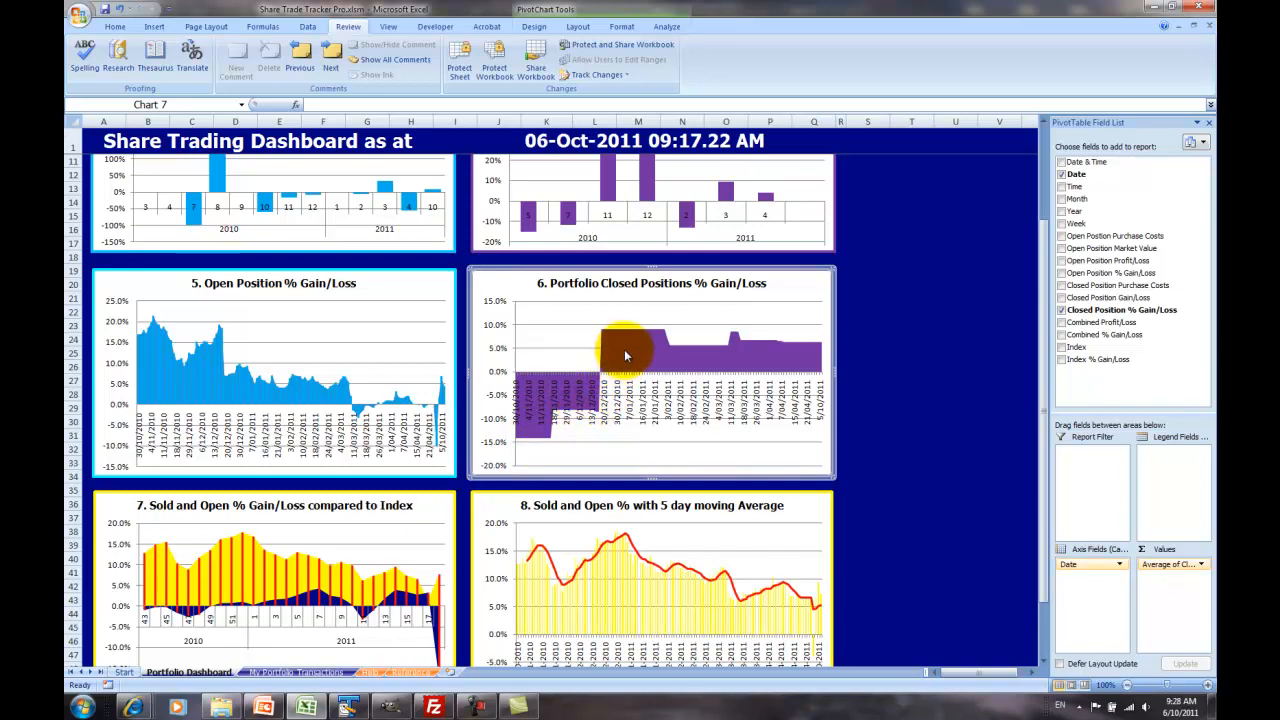
mouse_move(750, 364)
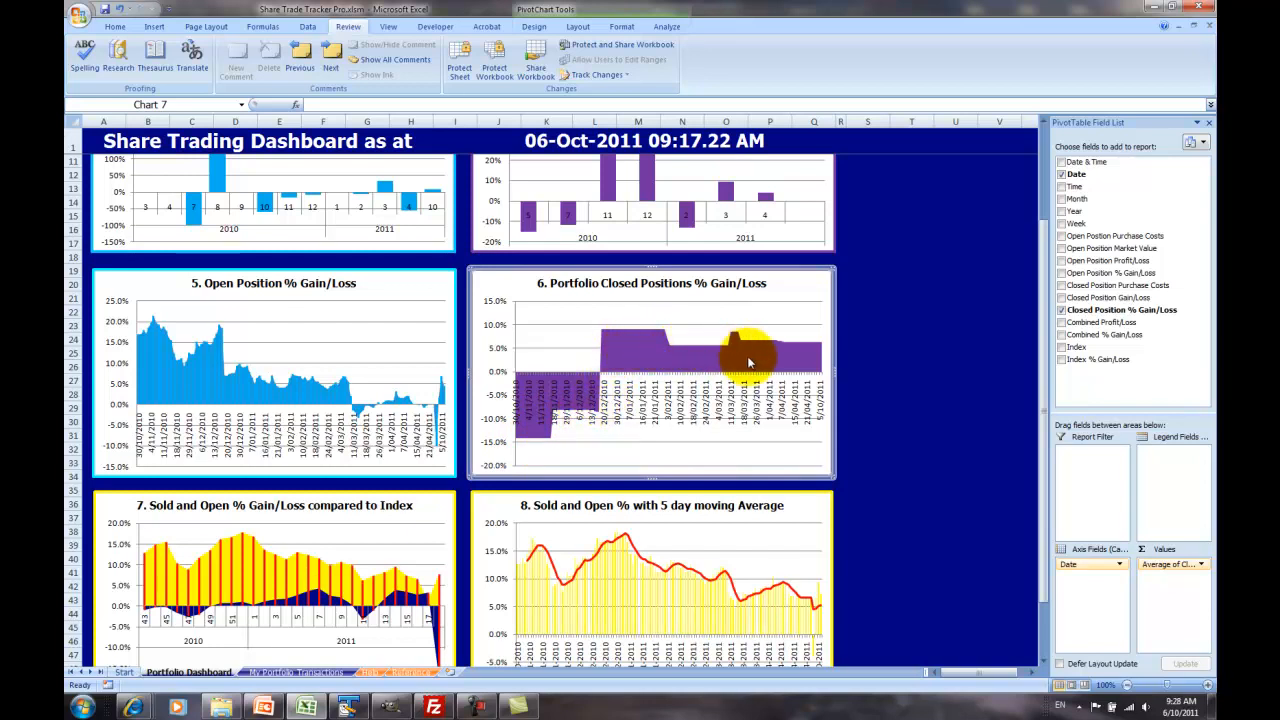
mouse_move(818, 358)
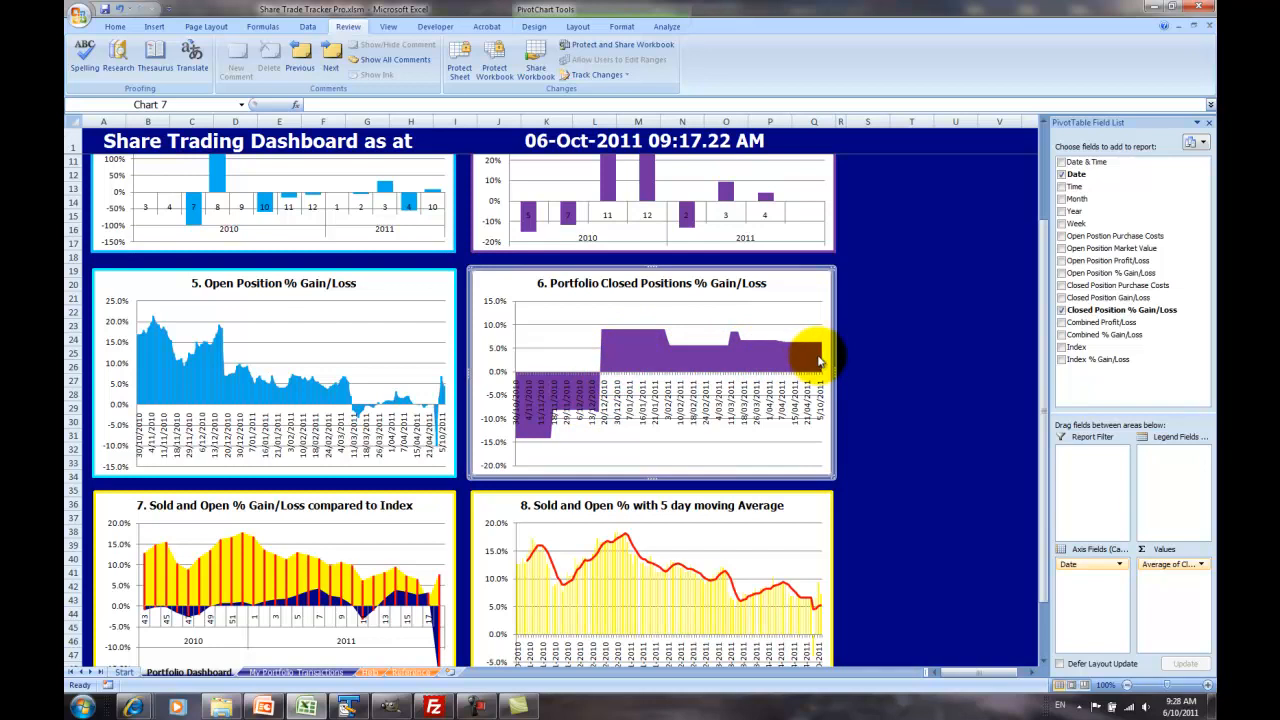
scroll("down", 3)
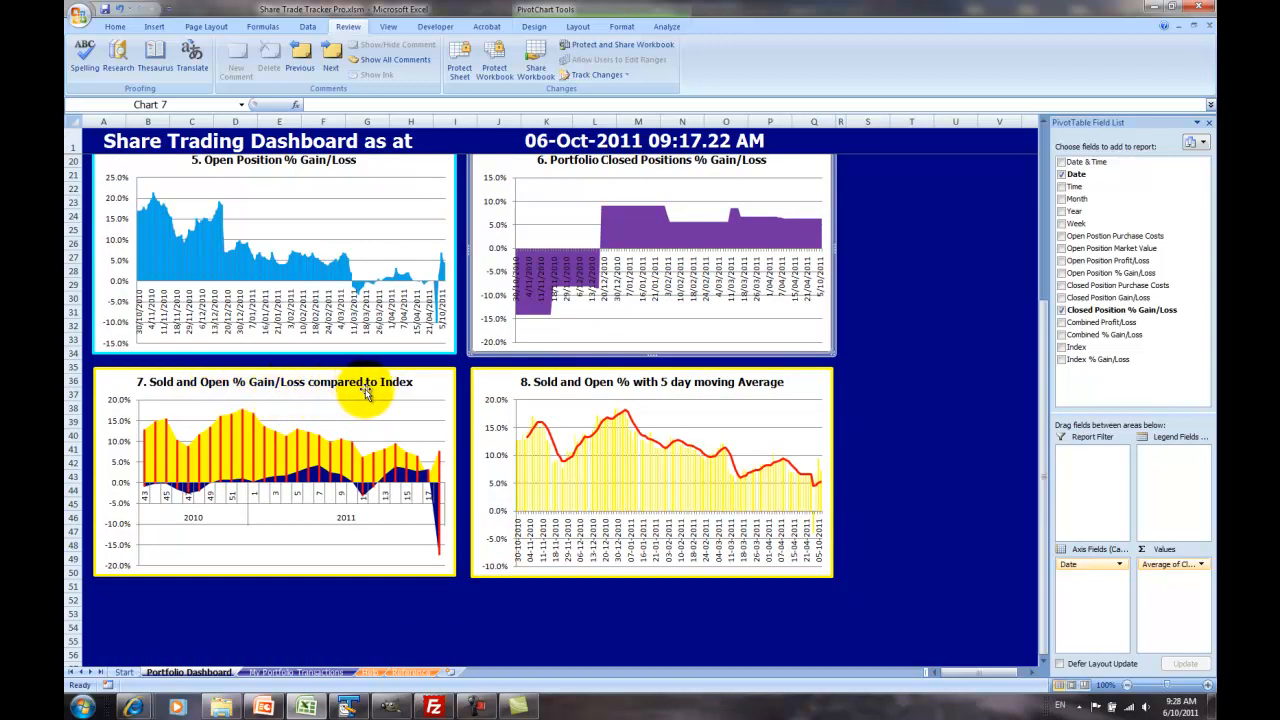
mouse_move(424, 400)
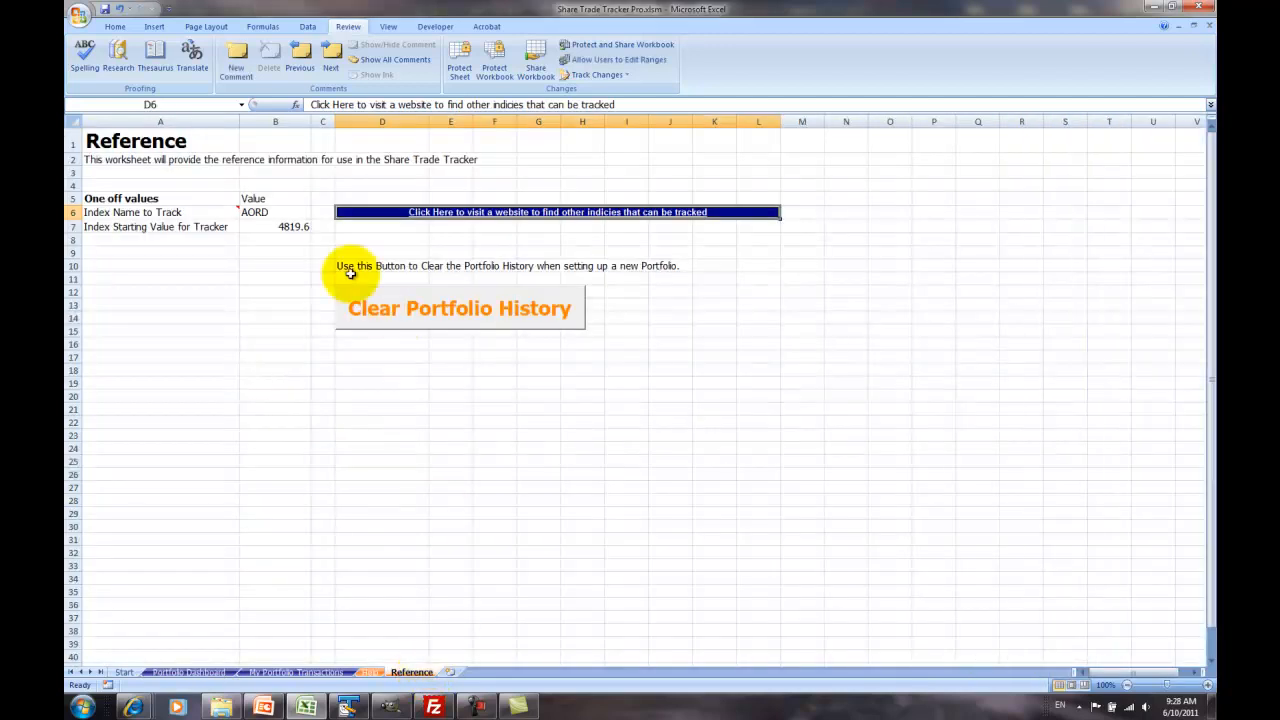
mouse_move(288, 224)
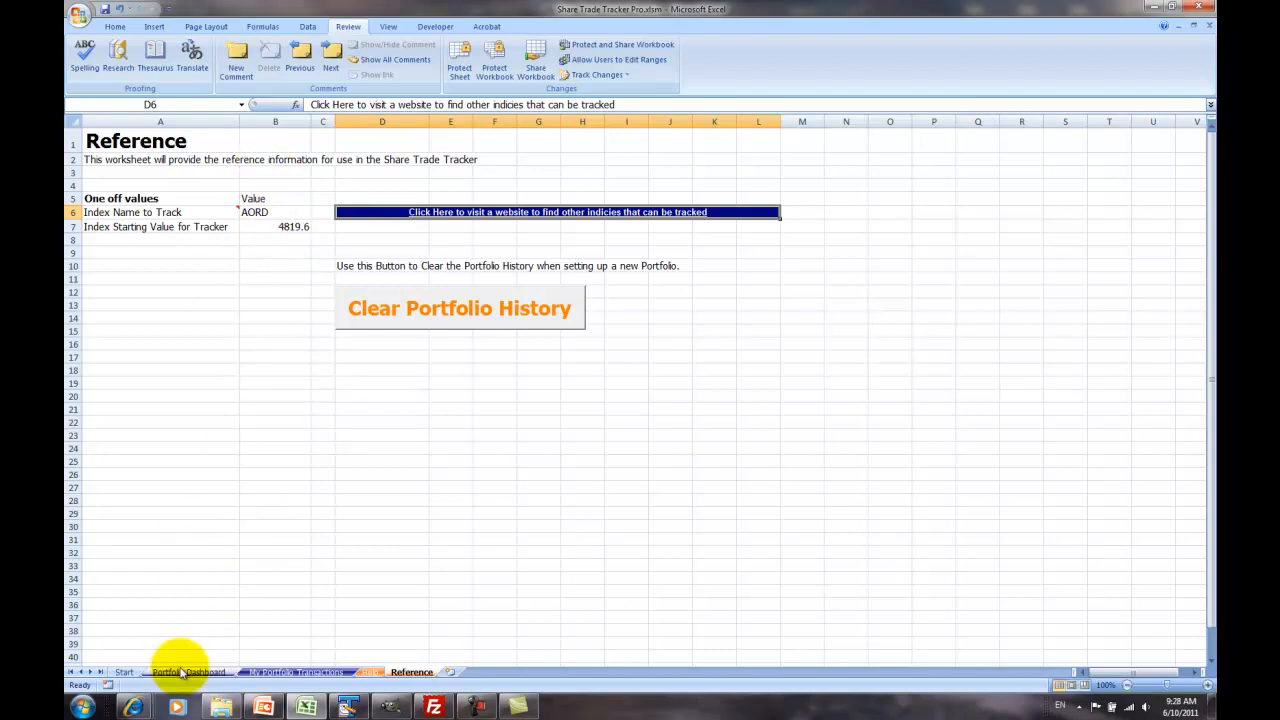
Return from the Reference sheet to the Portfolio Dashboard's lower charts
left_click(188, 672)
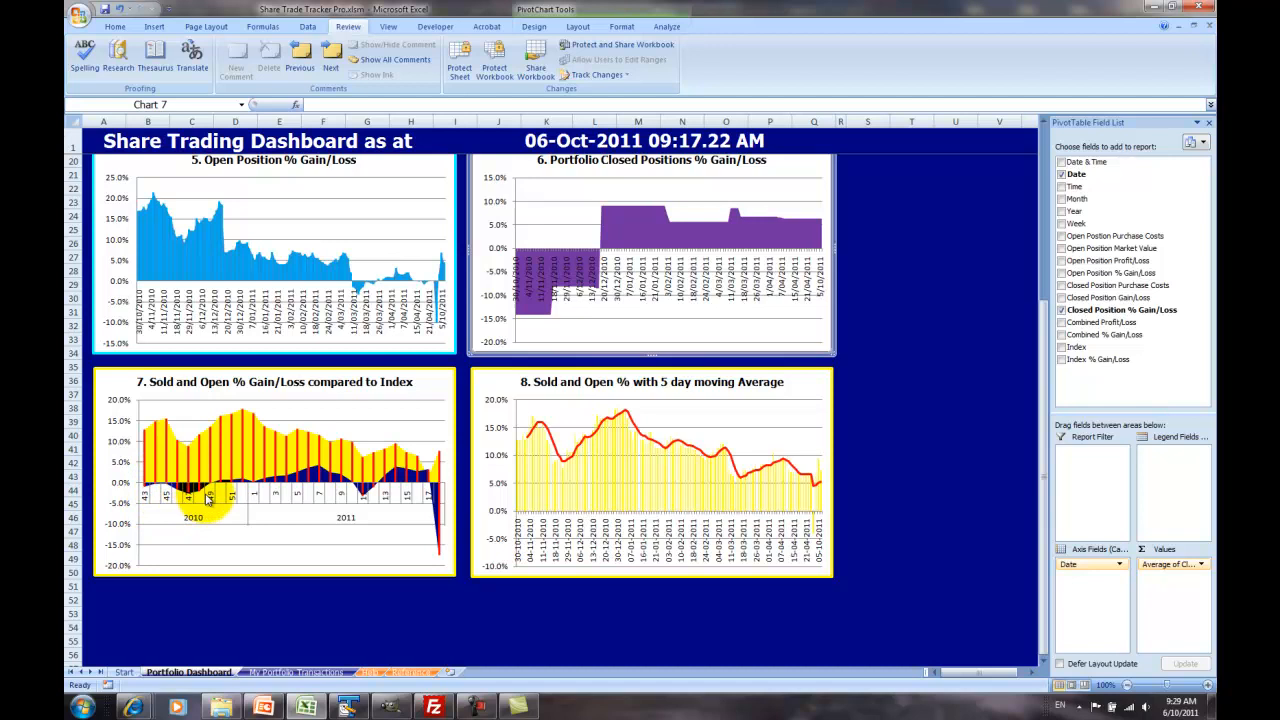
mouse_move(272, 500)
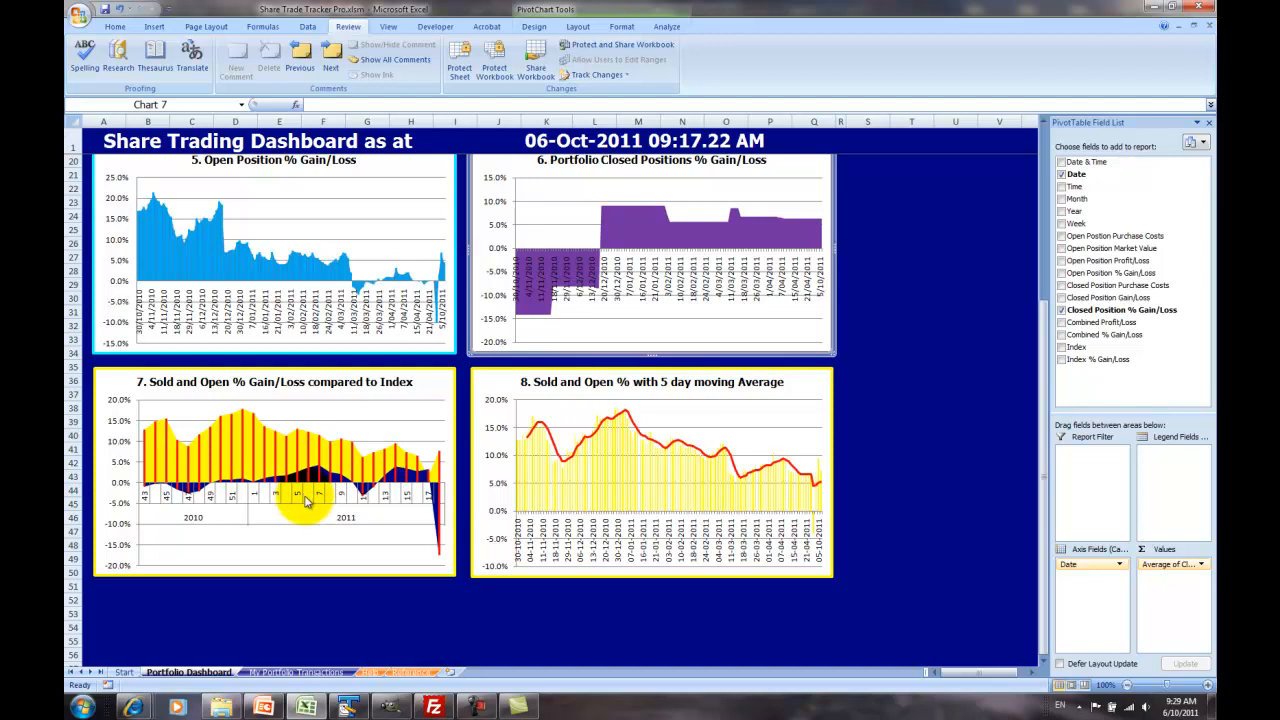
mouse_move(504, 418)
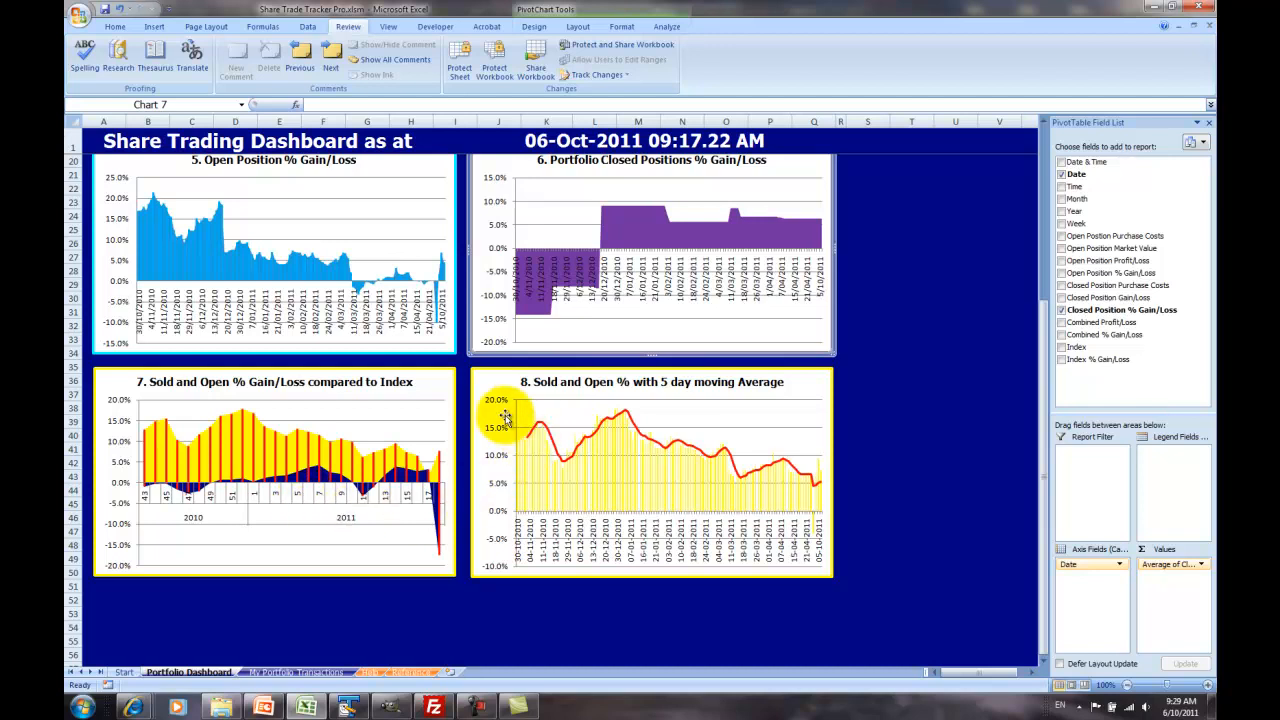
mouse_move(664, 408)
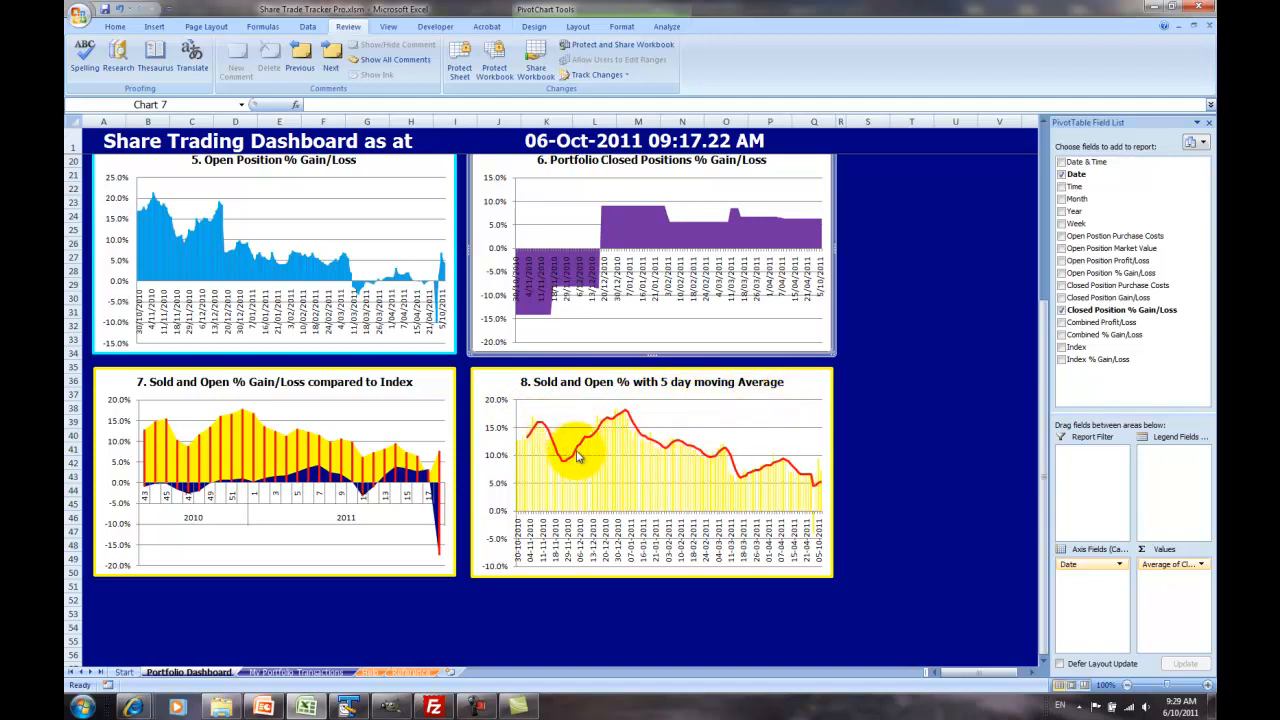
mouse_move(628, 420)
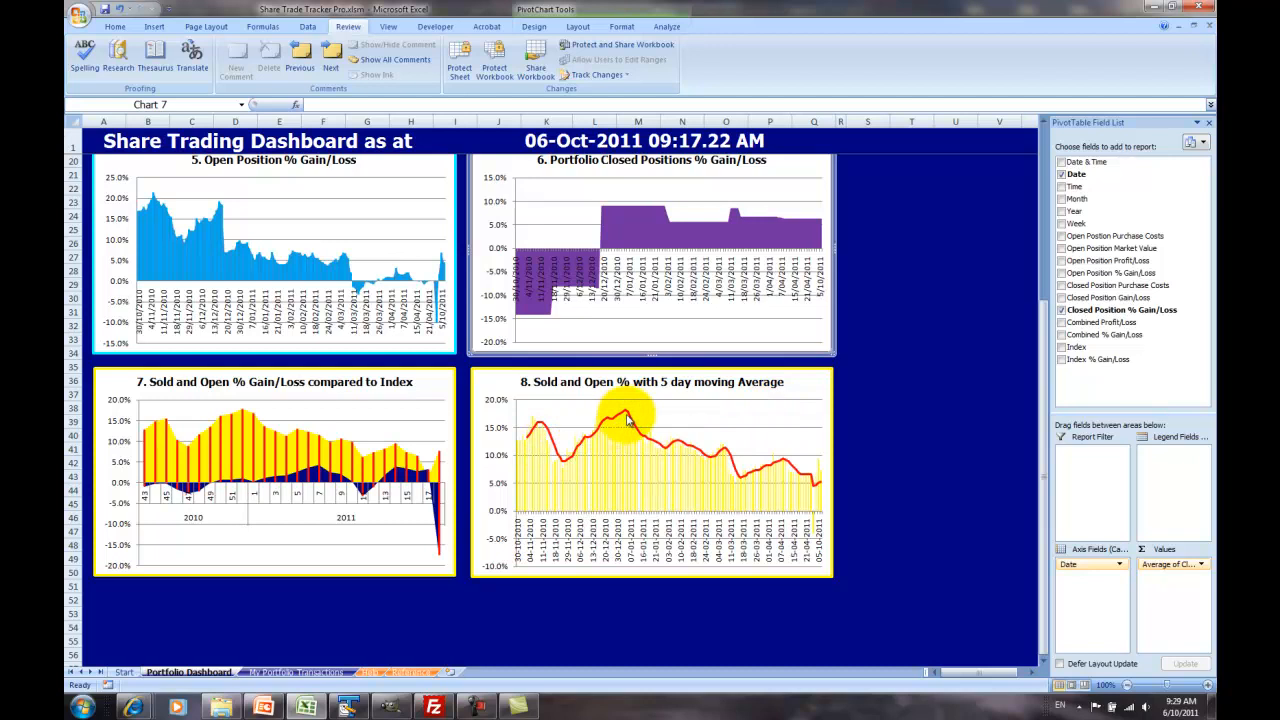
mouse_move(662, 440)
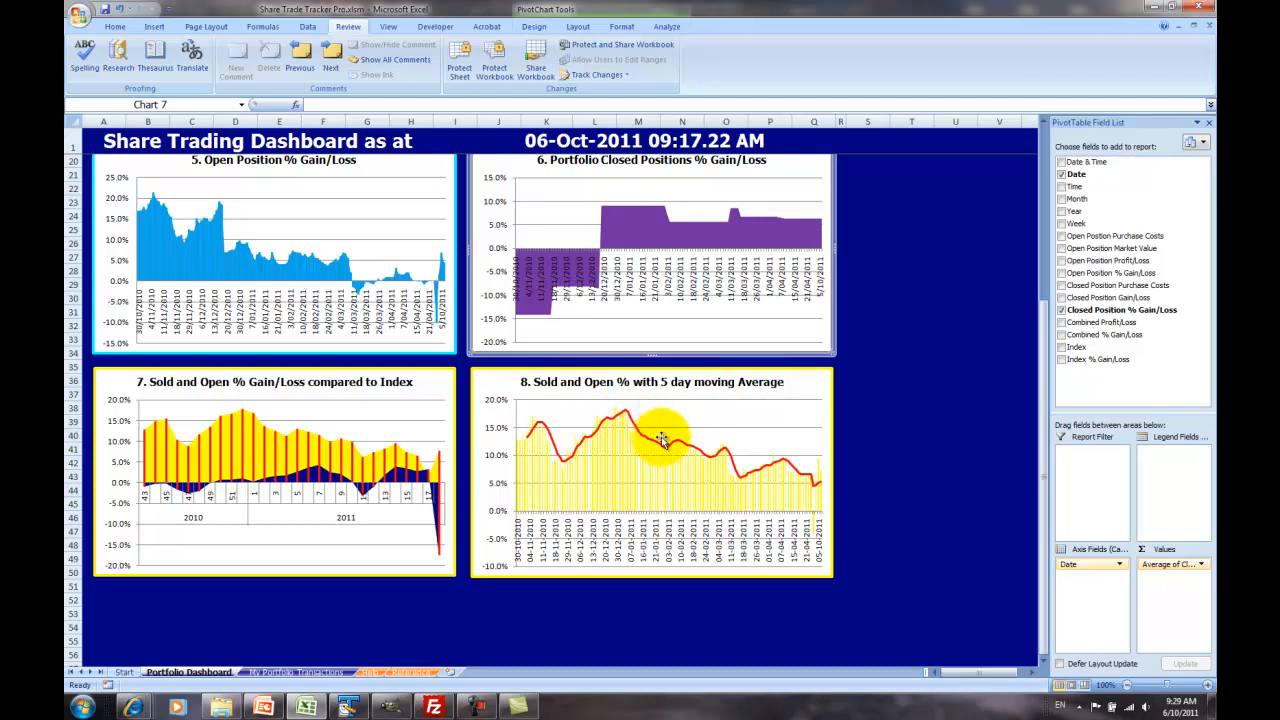
mouse_move(710, 458)
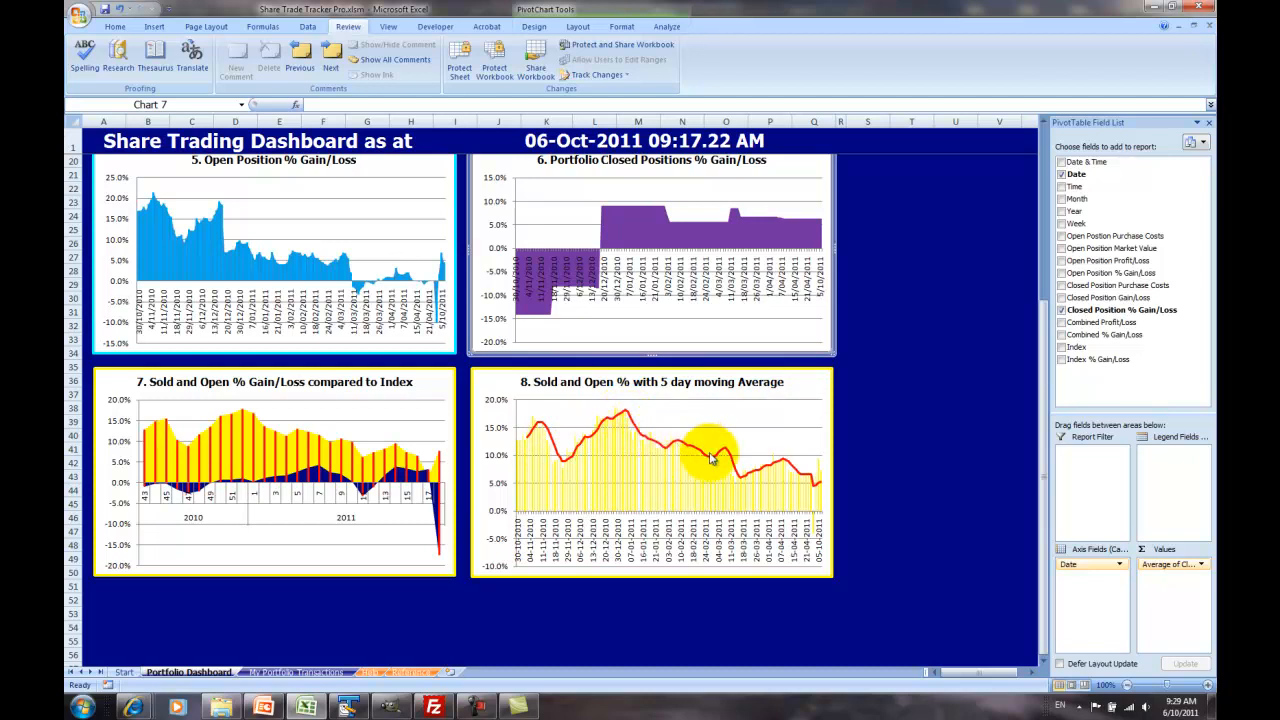
mouse_move(610, 444)
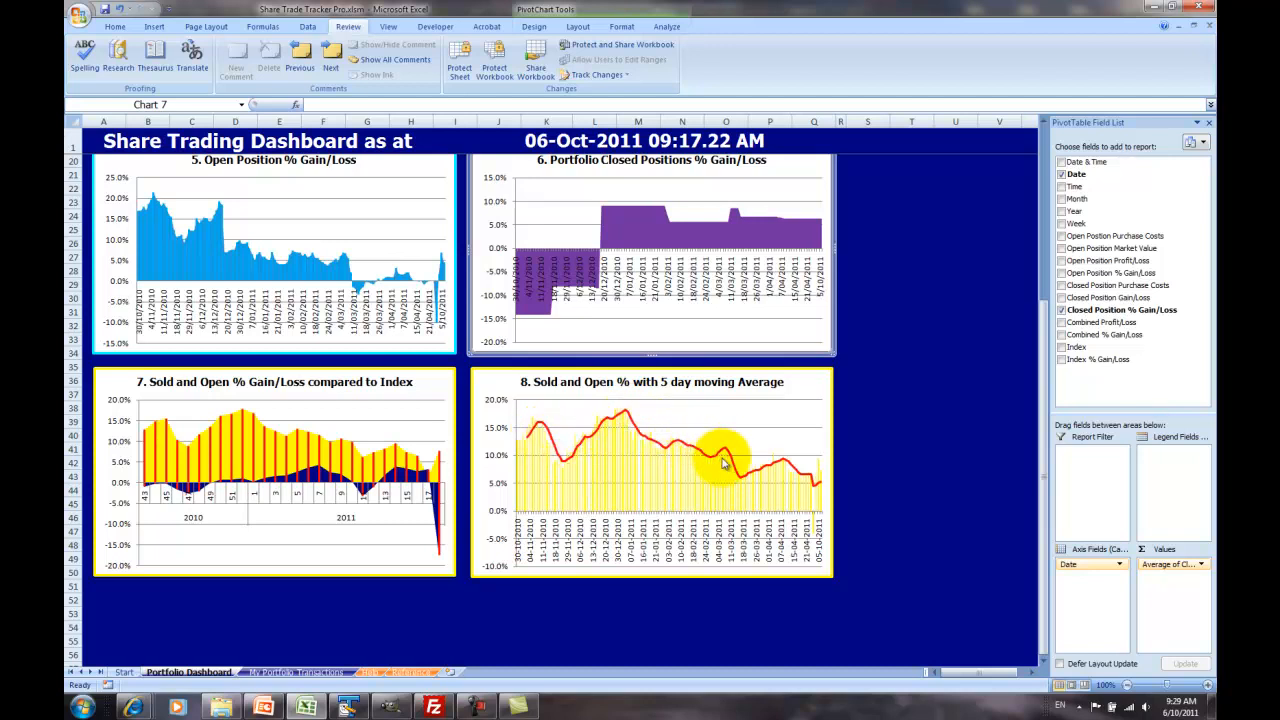
mouse_move(818, 490)
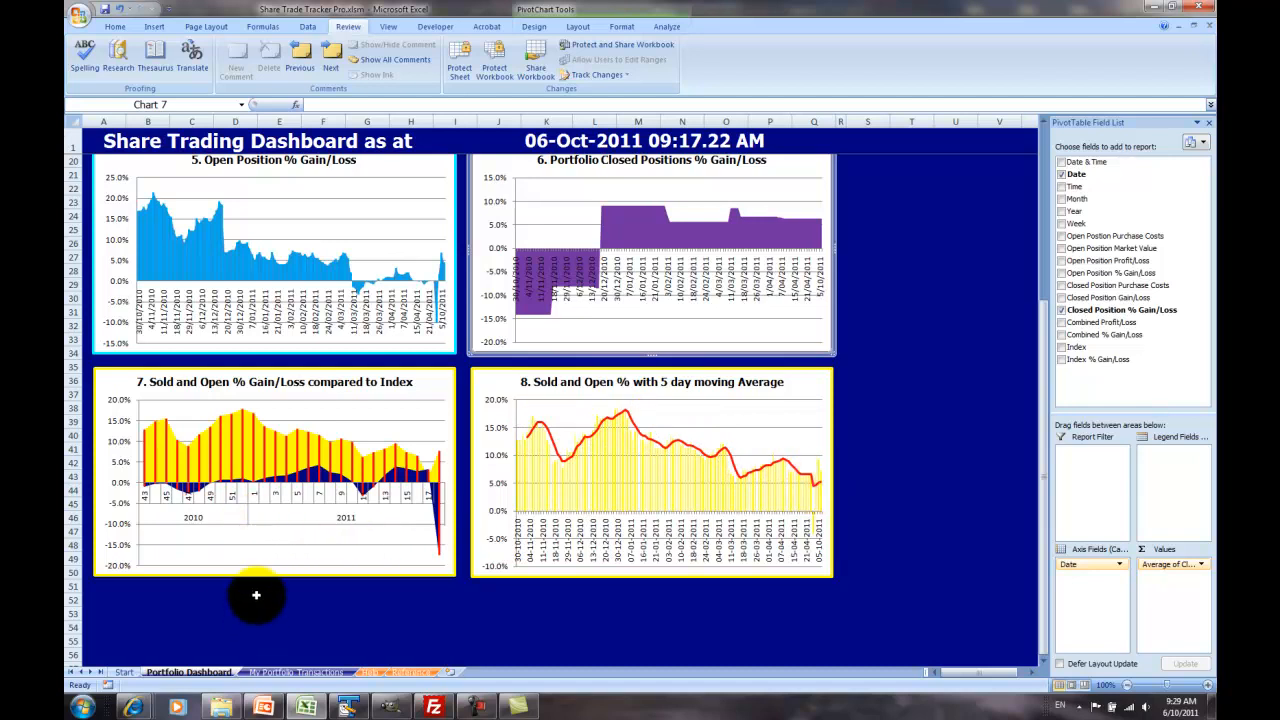
mouse_move(222, 662)
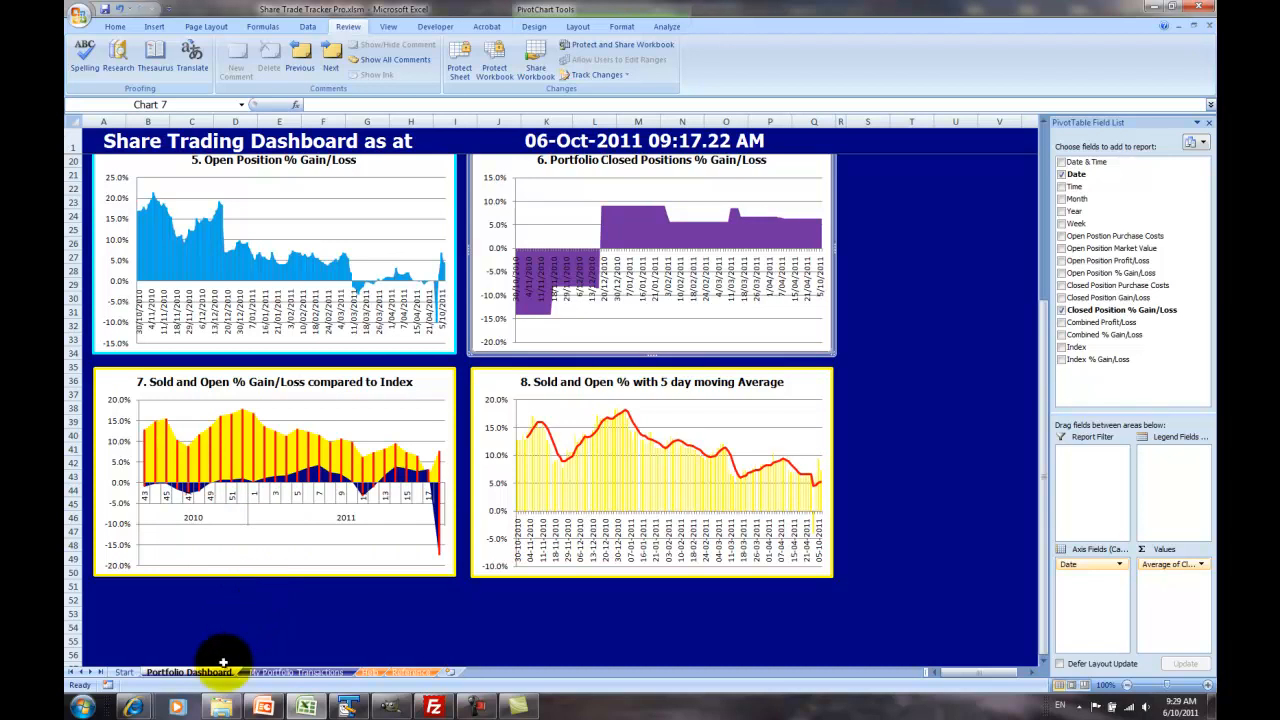
View the My Portfolio Transactions record, then return toward the dashboard help section
left_click(296, 672)
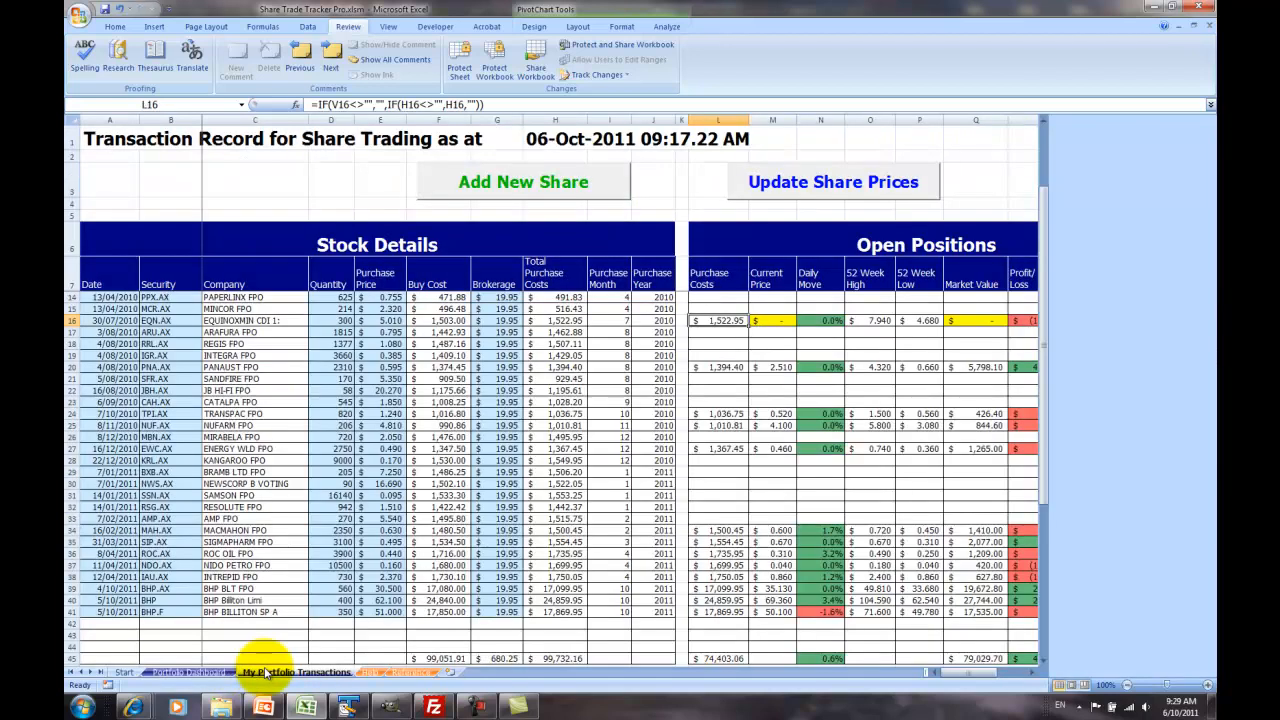
left_click(832, 182)
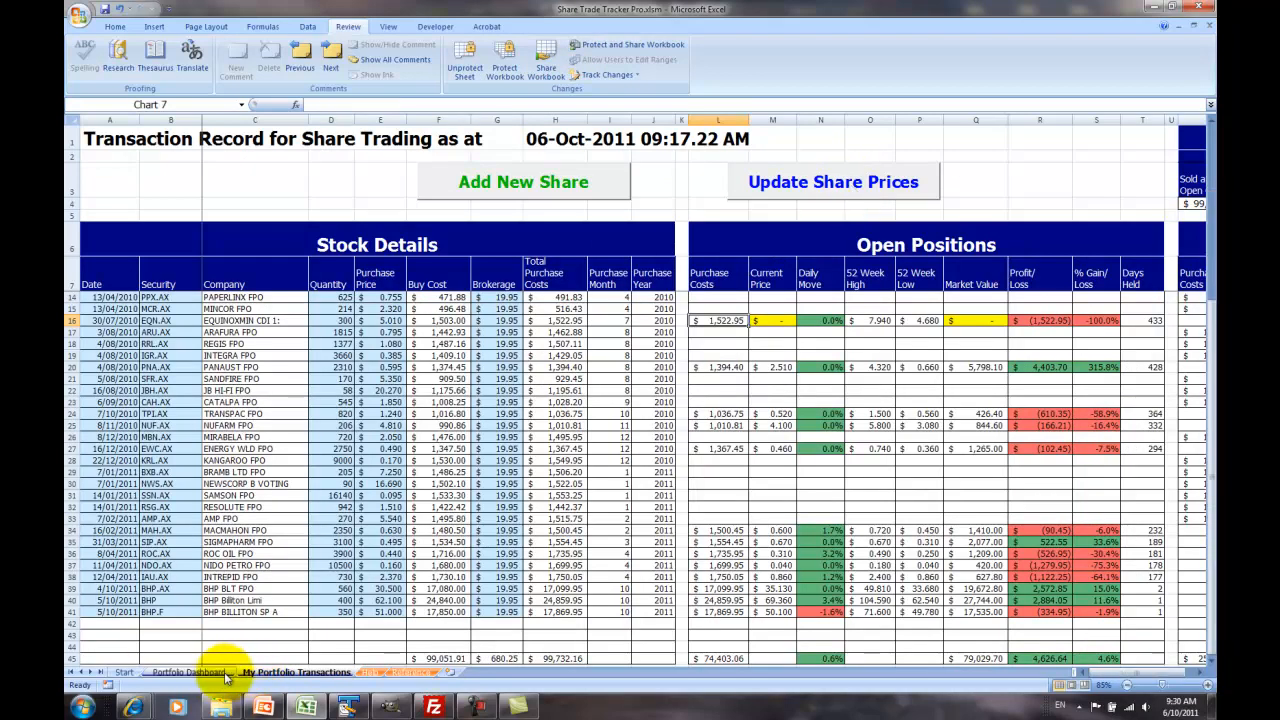
left_click(188, 672)
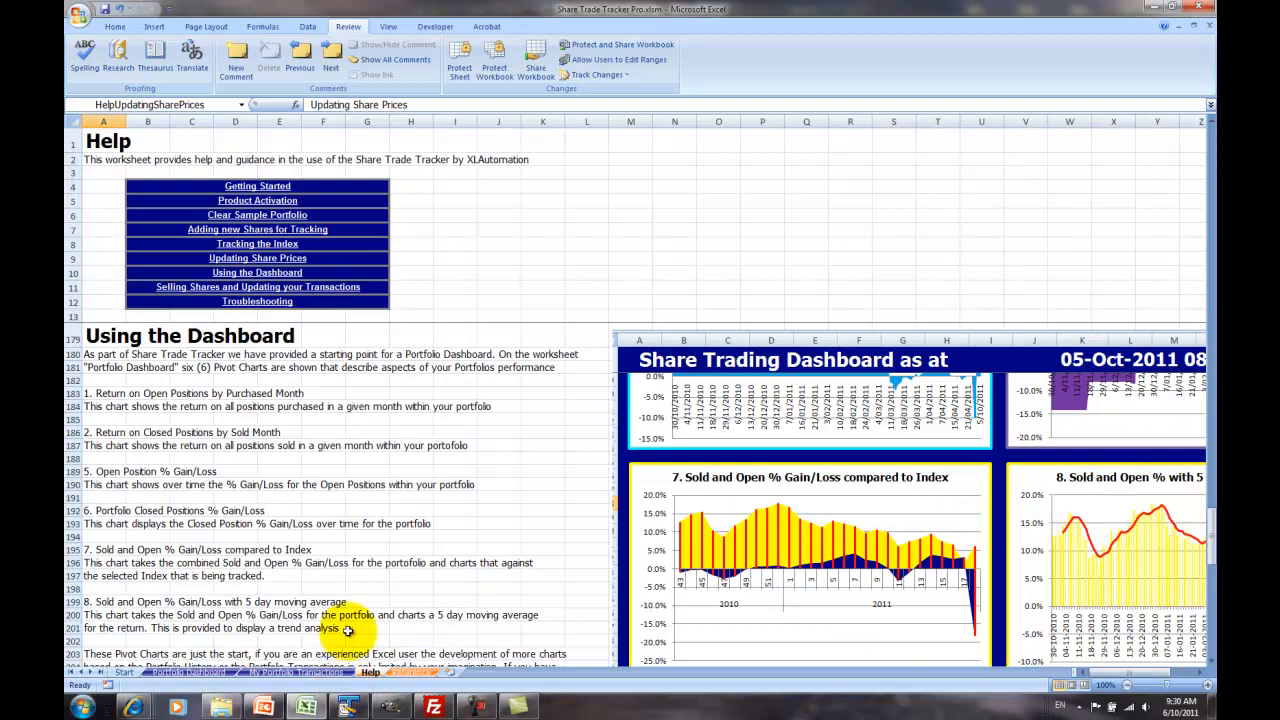
mouse_move(124, 368)
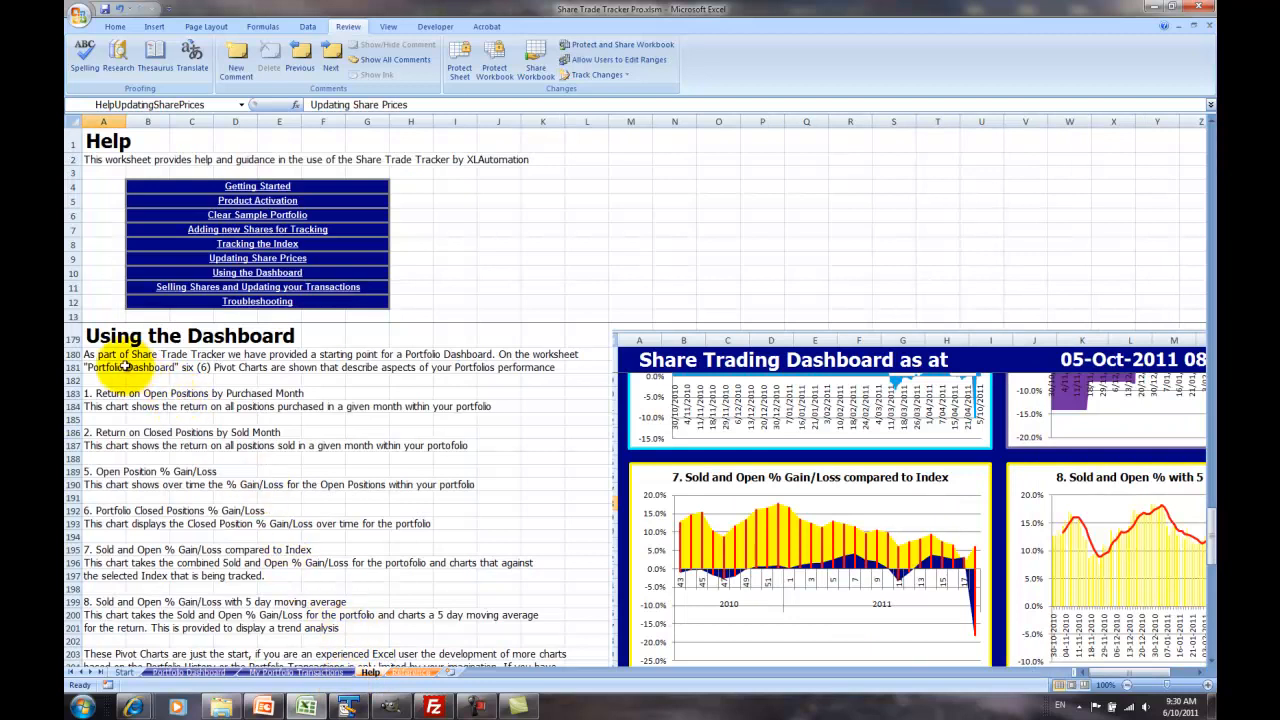
mouse_move(156, 470)
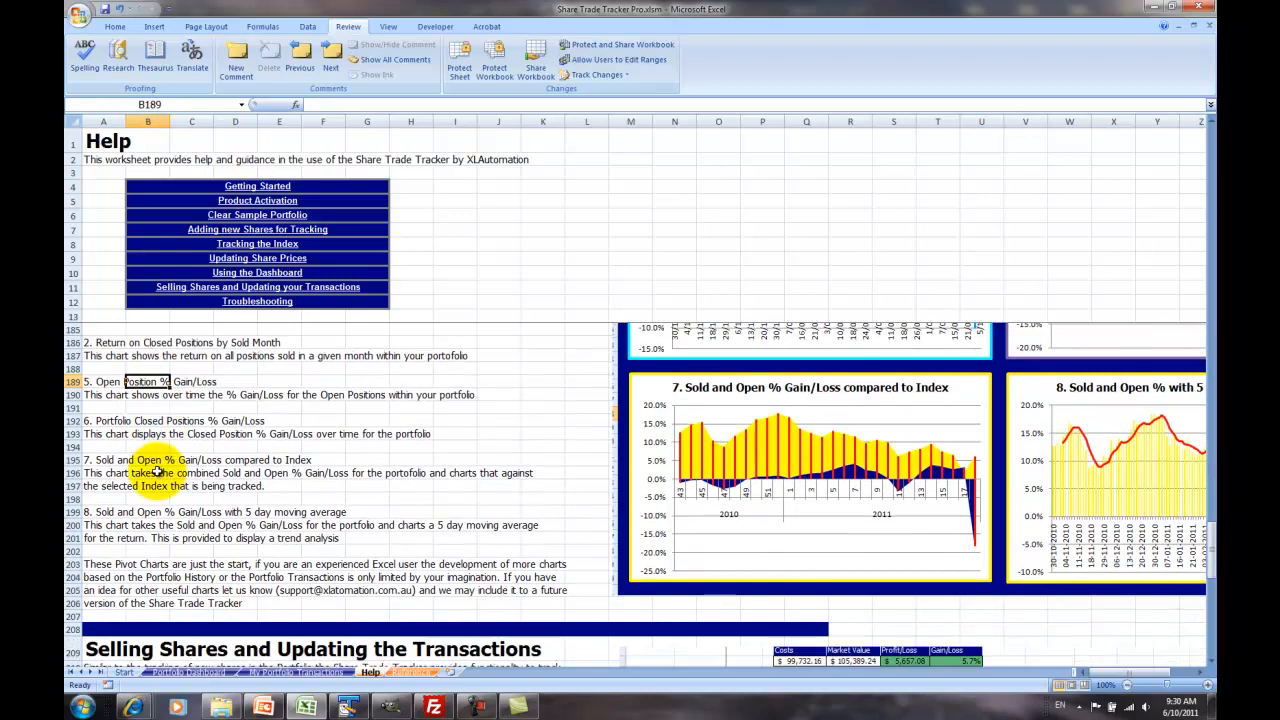
mouse_move(216, 604)
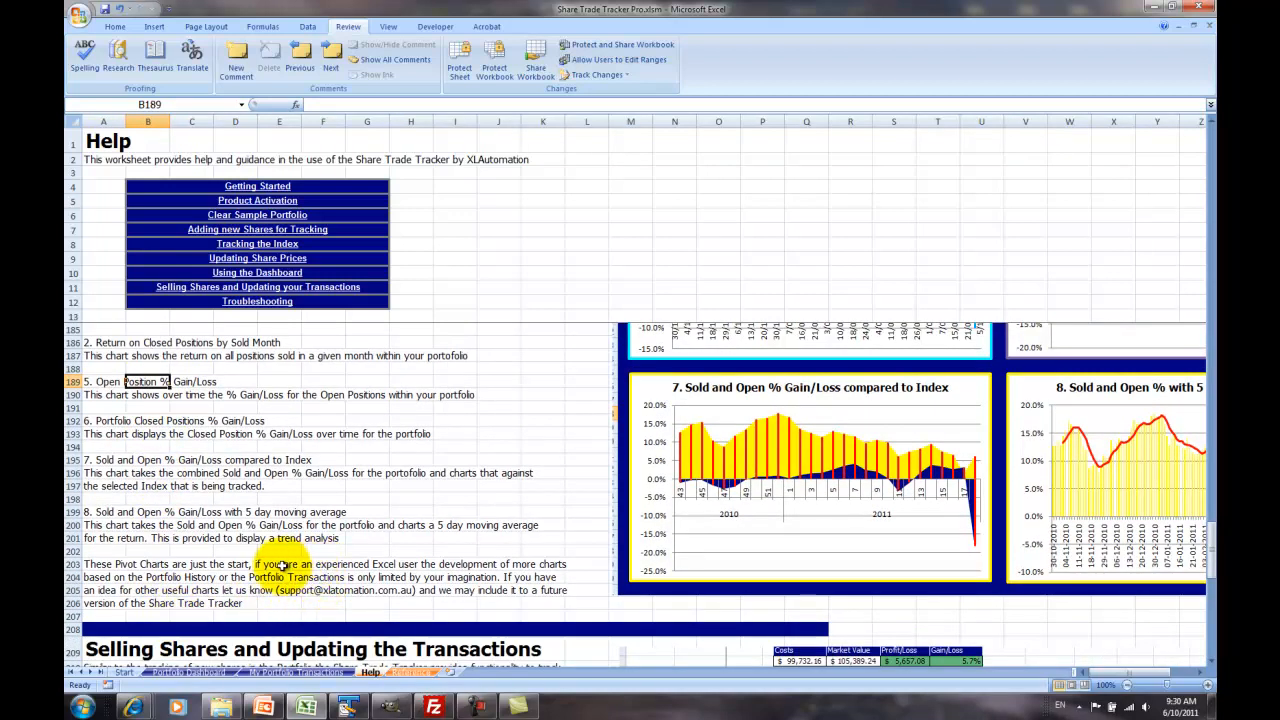
mouse_move(328, 590)
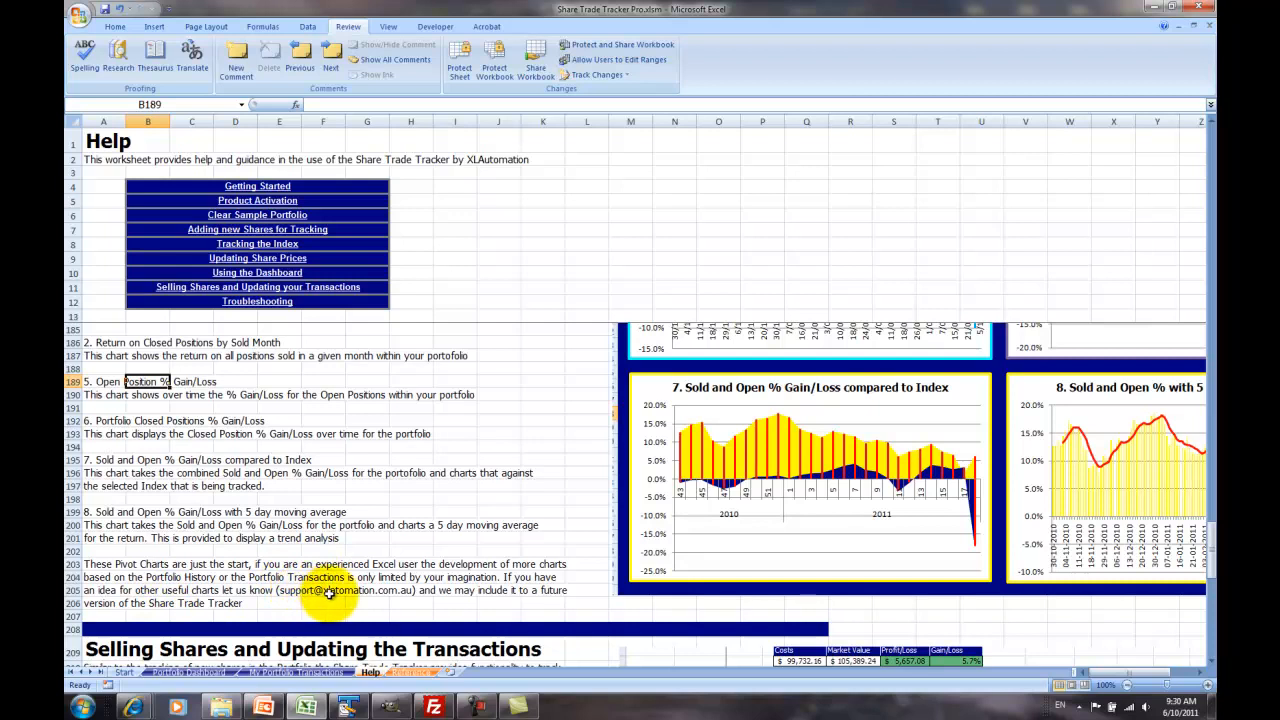